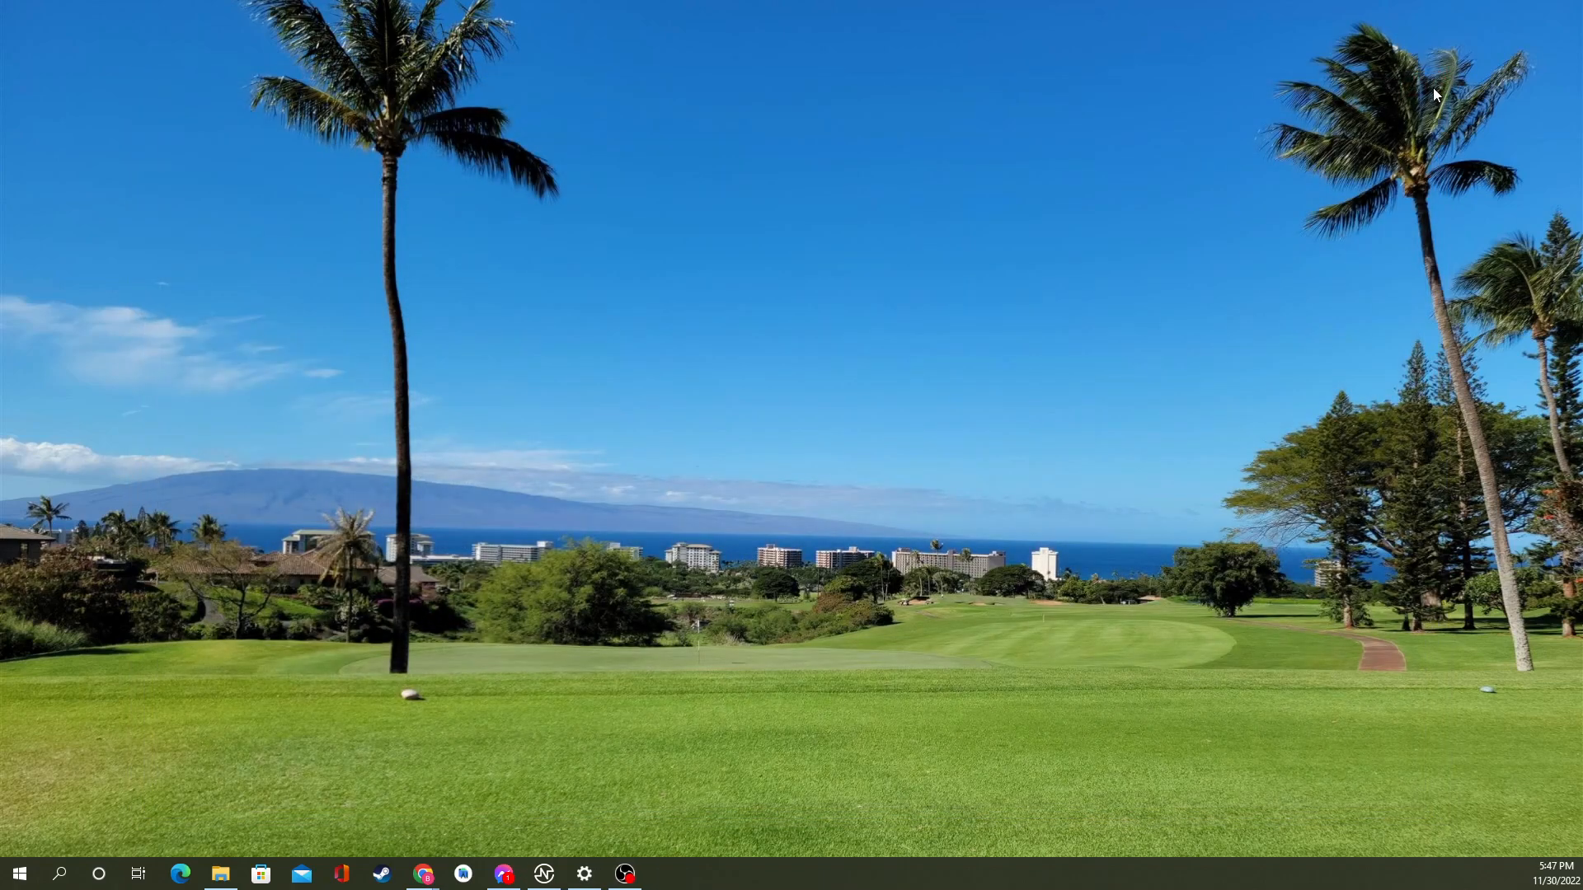
{"action": "mouse_move", "coordinate": [742, 348]}
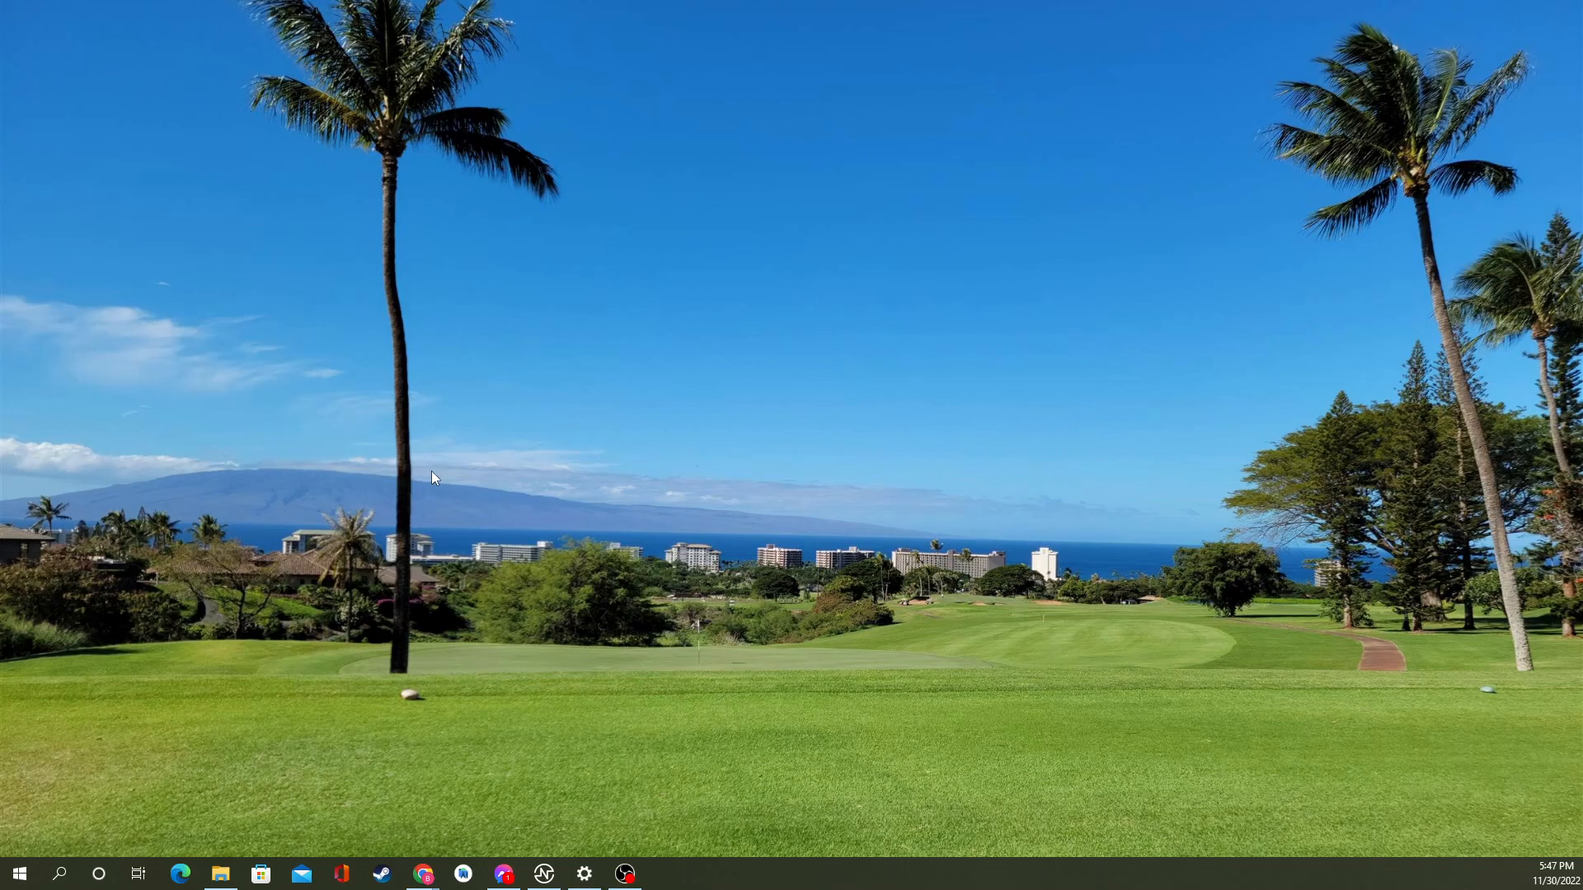
{"action": "mouse_move", "coordinate": [928, 599]}
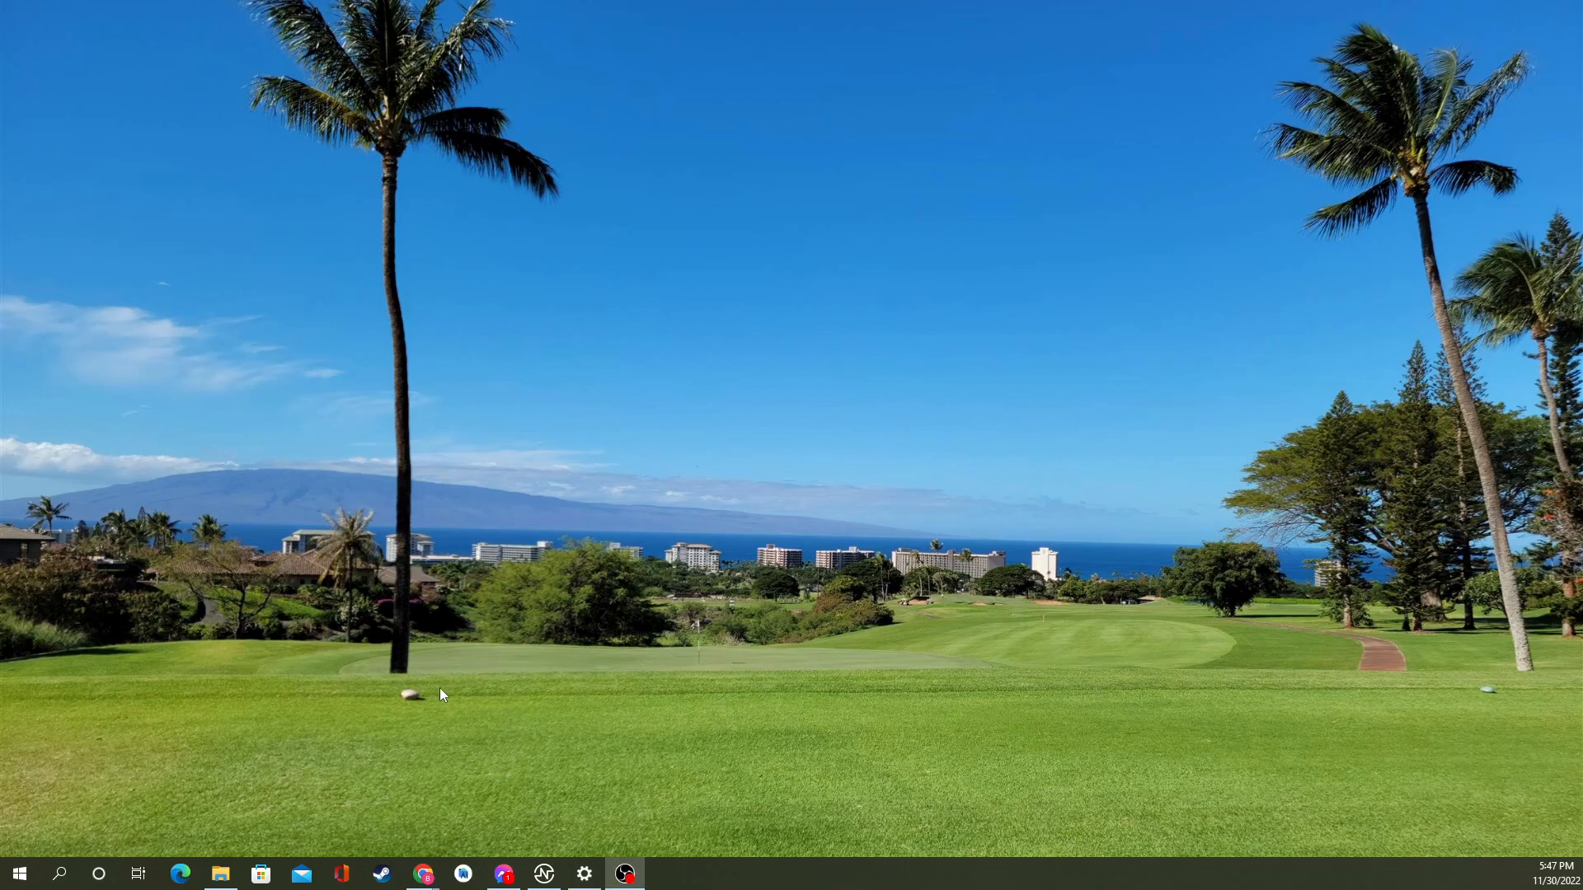
{"action": "mouse_move", "coordinate": [60, 874]}
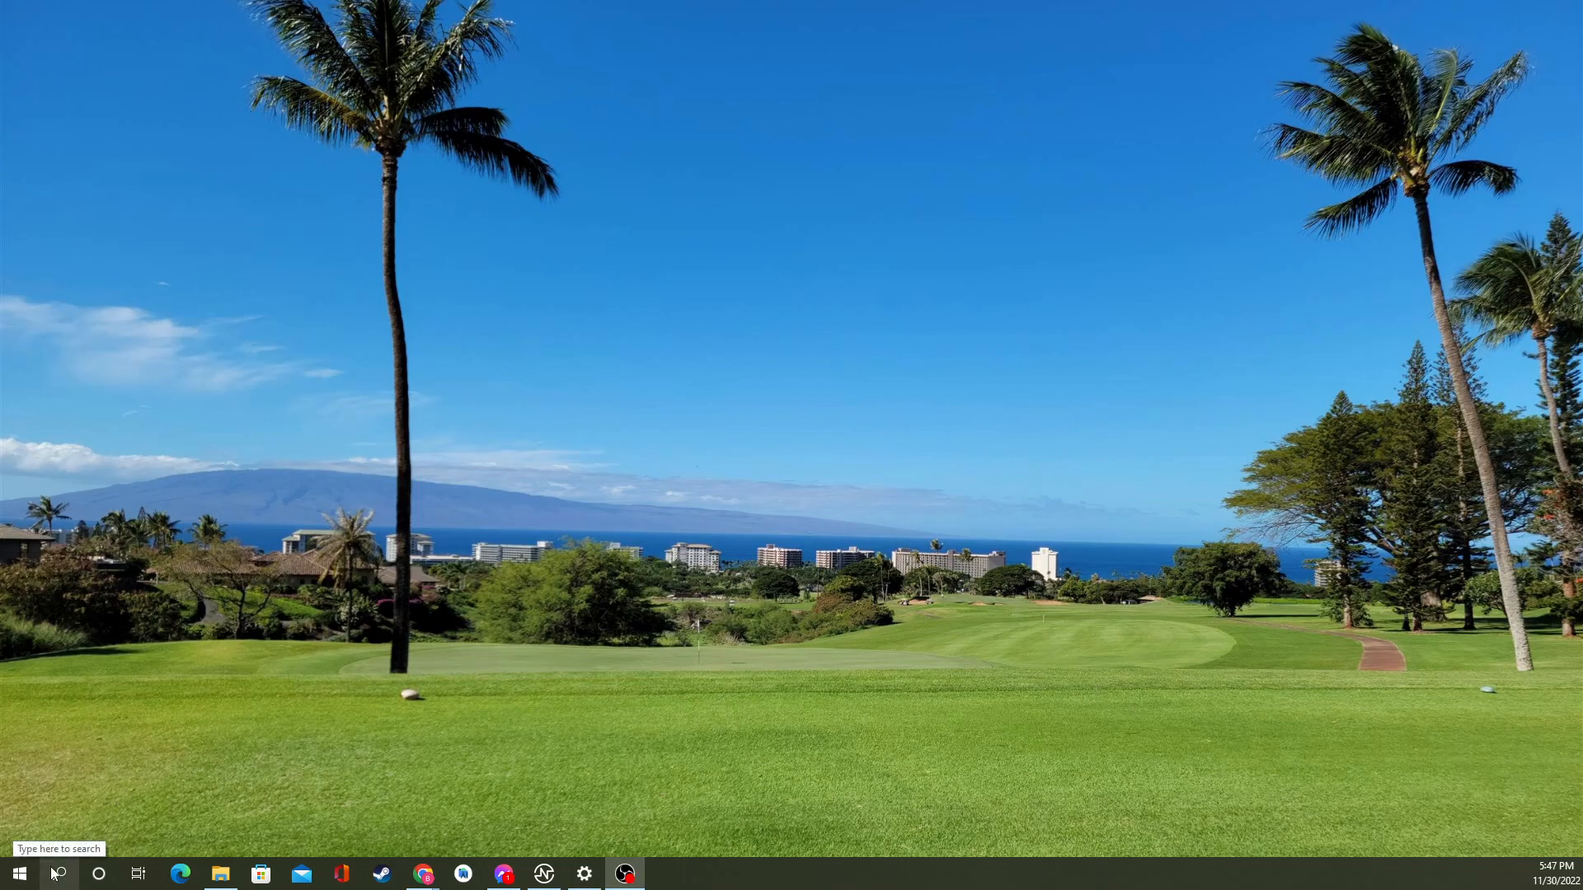
{"action": "mouse_move", "coordinate": [72, 871]}
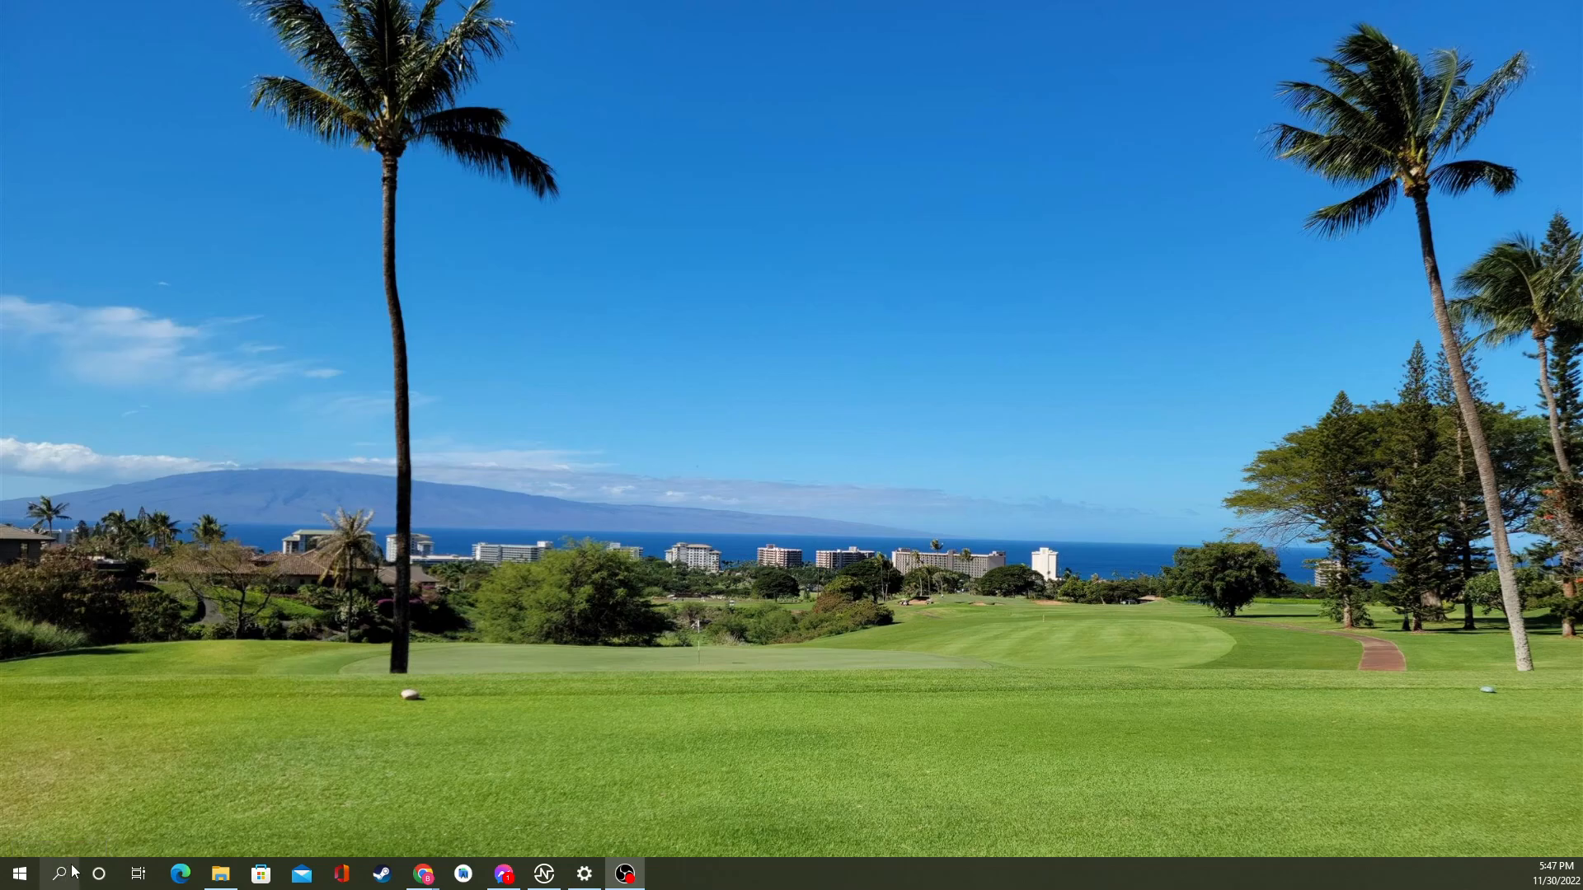
Step: Switch off Minimize to Tray in Discord's Windows Settings so closing the window exits
{"action": "type", "text": "disco"}
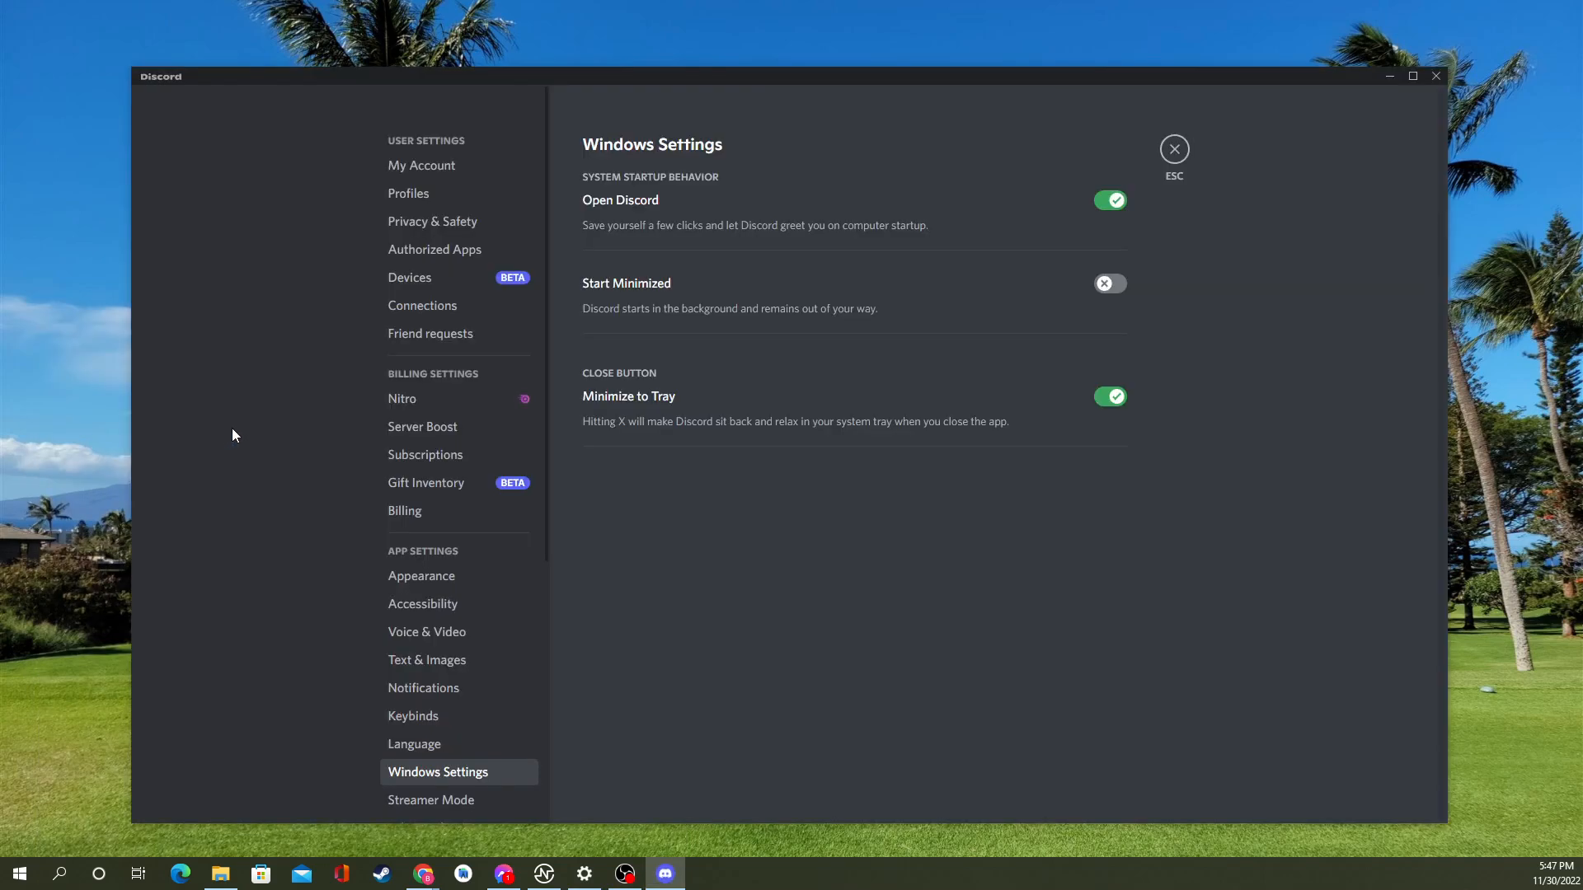
{"action": "mouse_move", "coordinate": [1099, 691]}
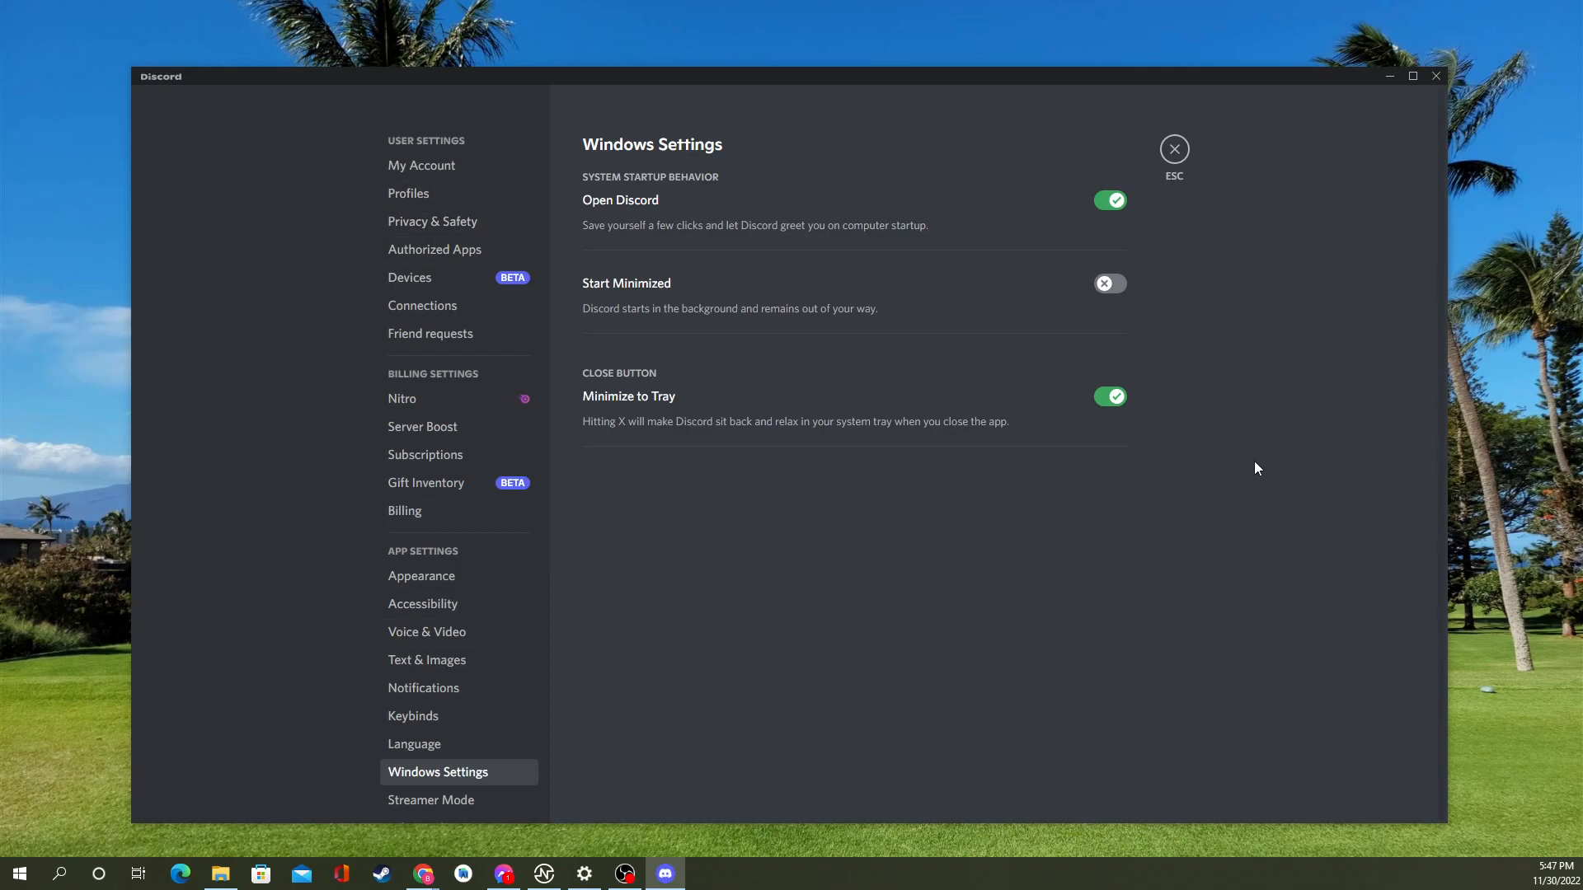
{"action": "mouse_move", "coordinate": [863, 390]}
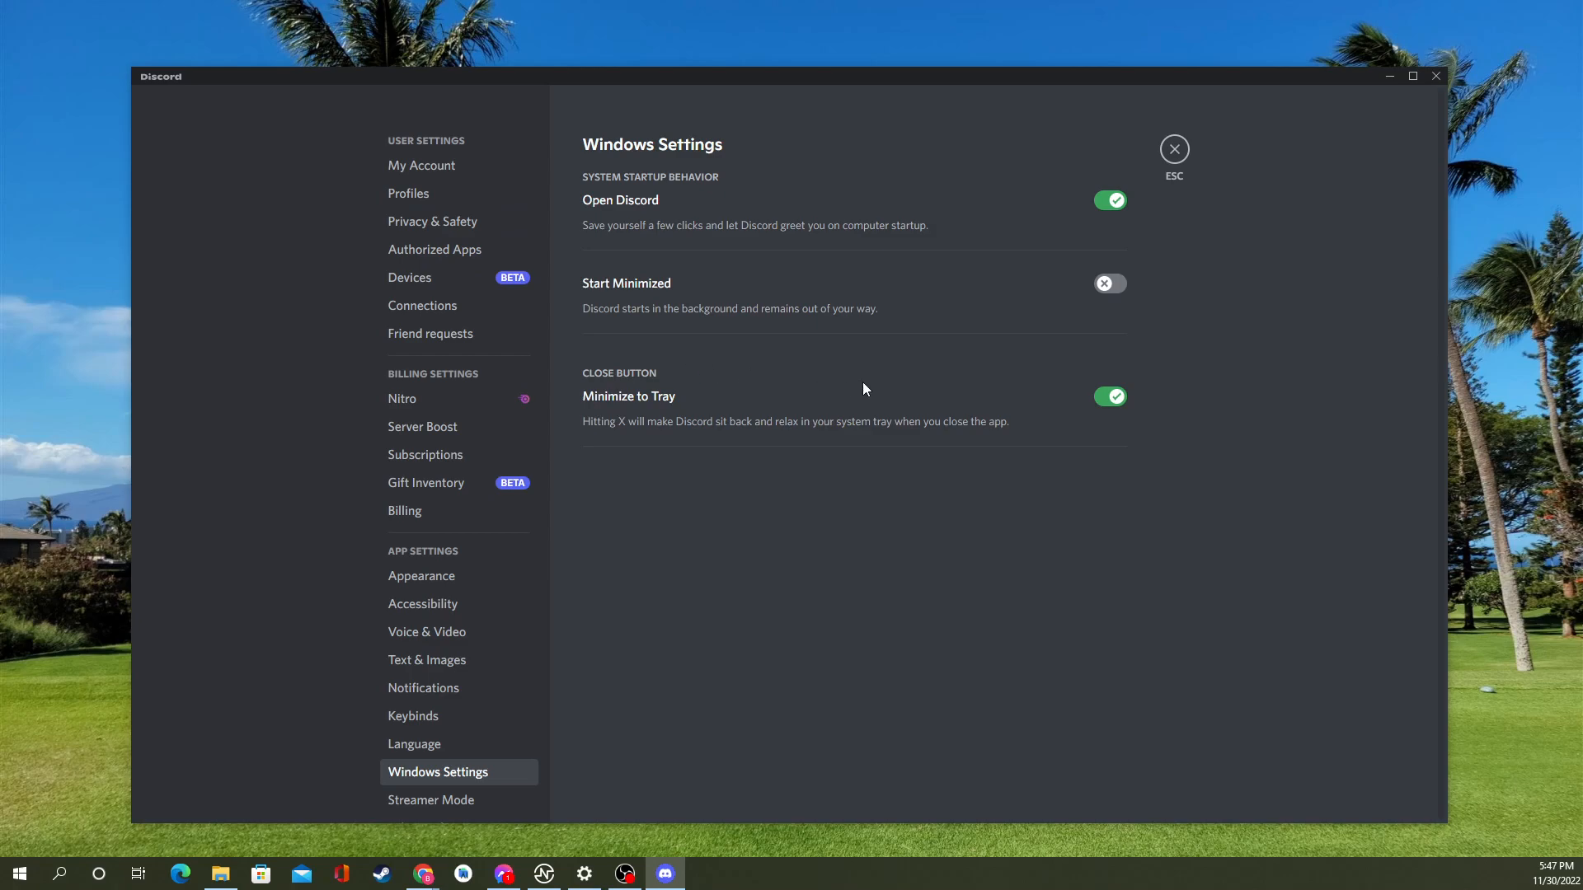
{"action": "mouse_move", "coordinate": [646, 439]}
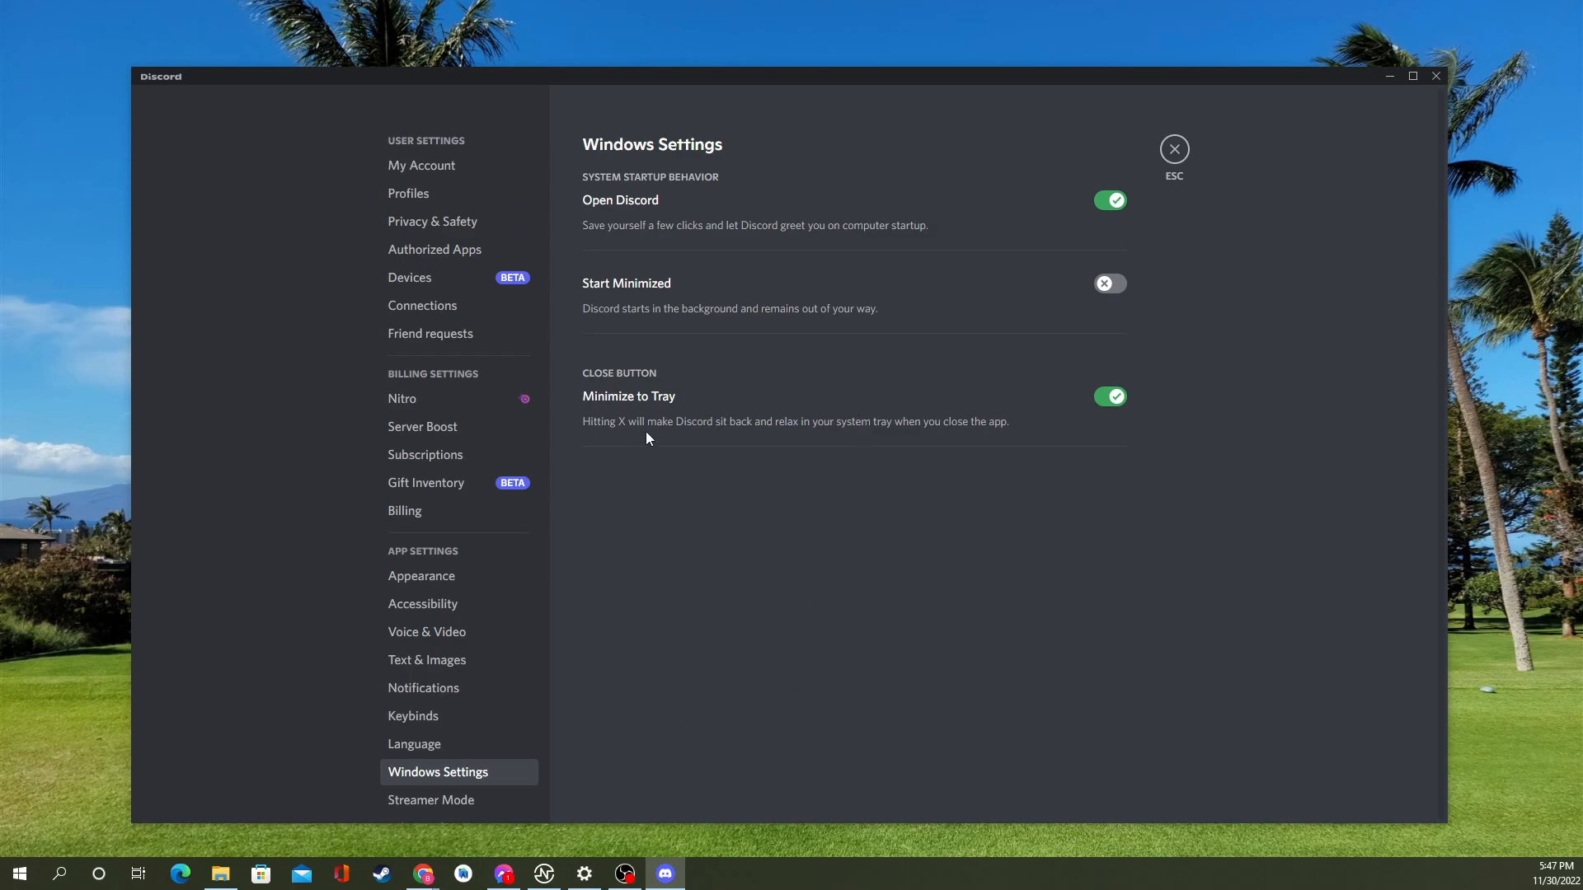
{"action": "mouse_move", "coordinate": [584, 803]}
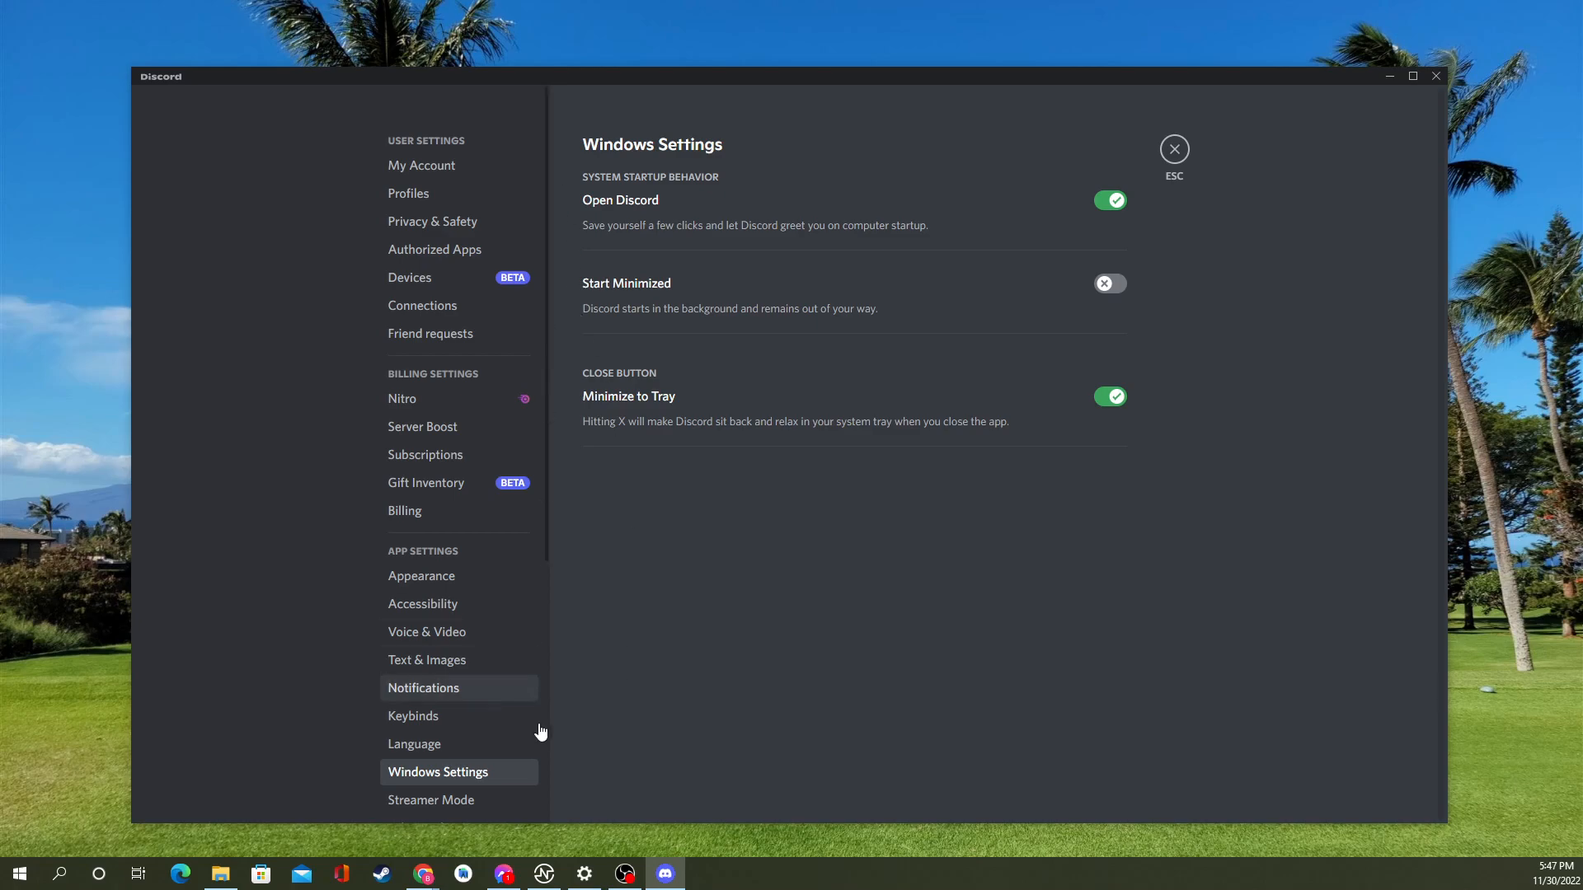
{"action": "mouse_move", "coordinate": [438, 556]}
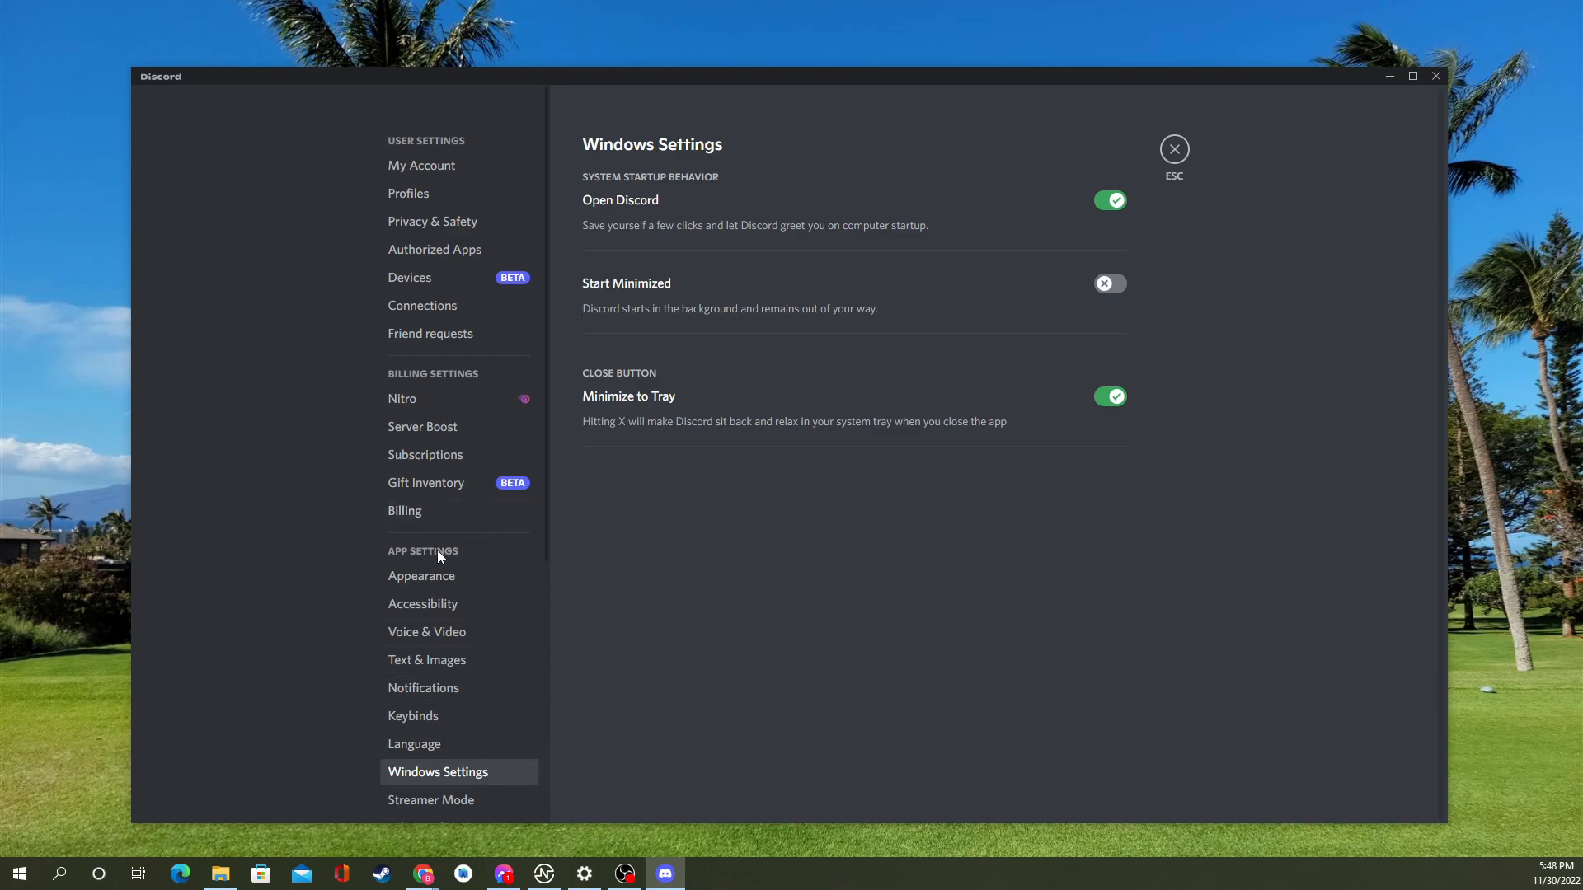
{"action": "mouse_move", "coordinate": [863, 381]}
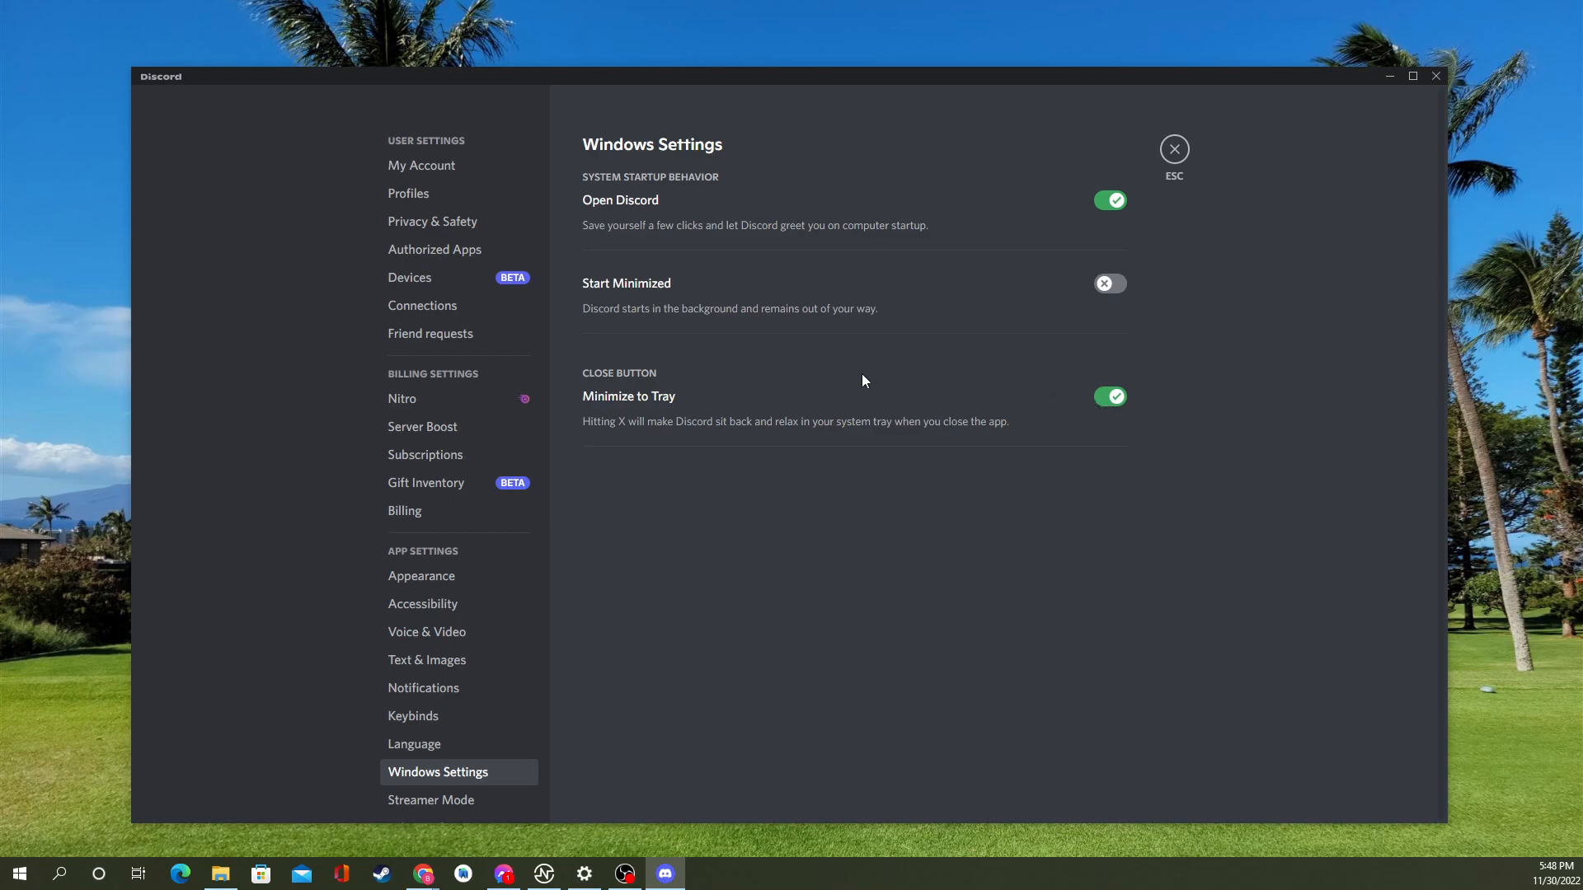
{"action": "left_click", "coordinate": [1110, 396]}
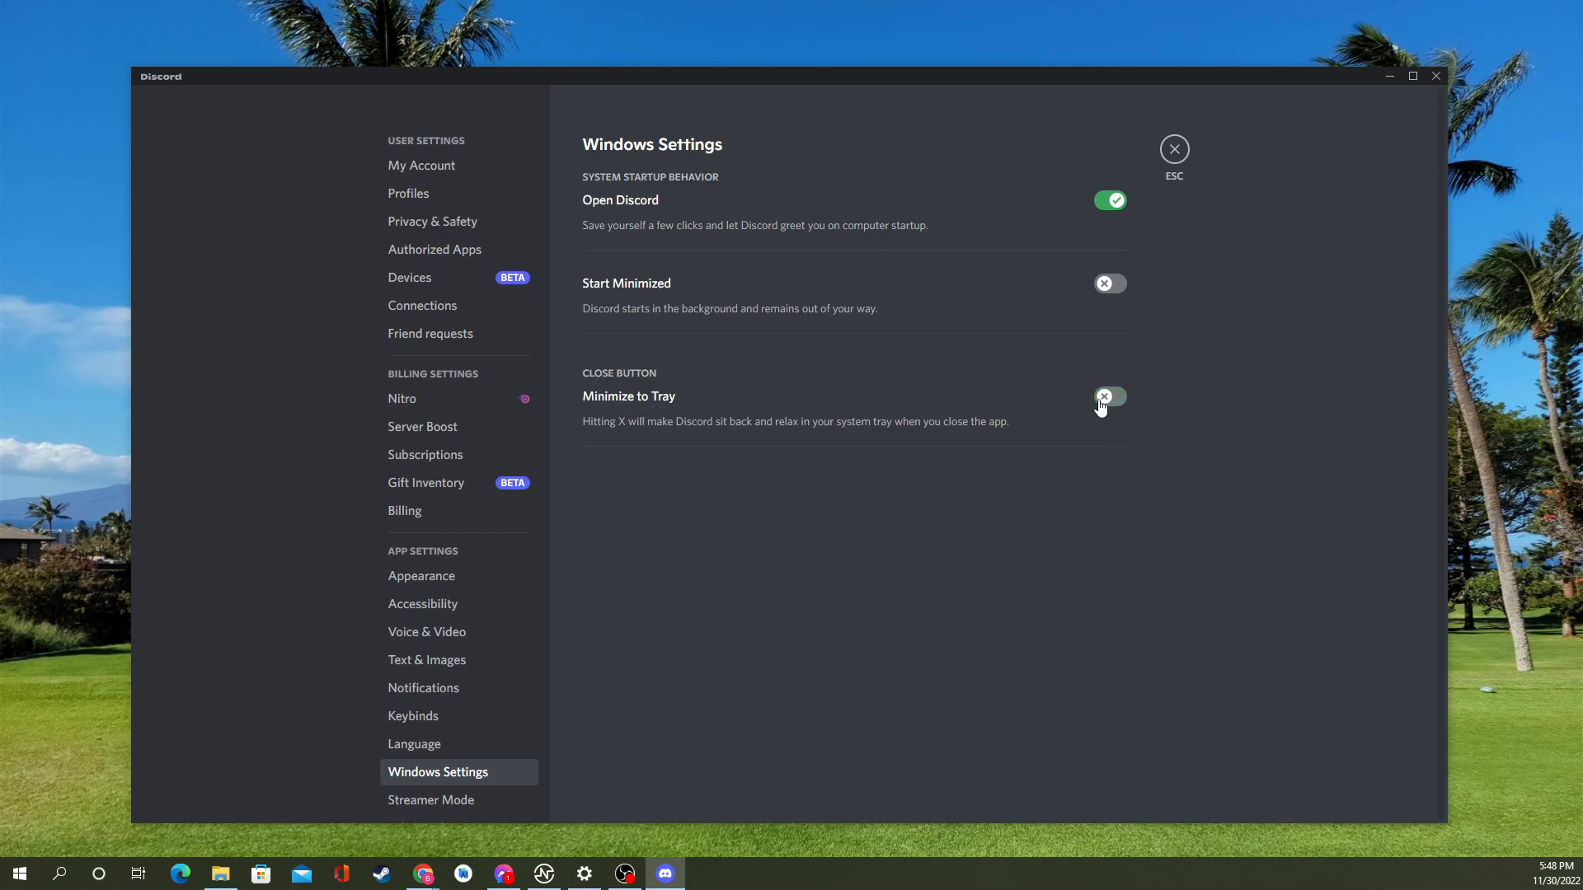